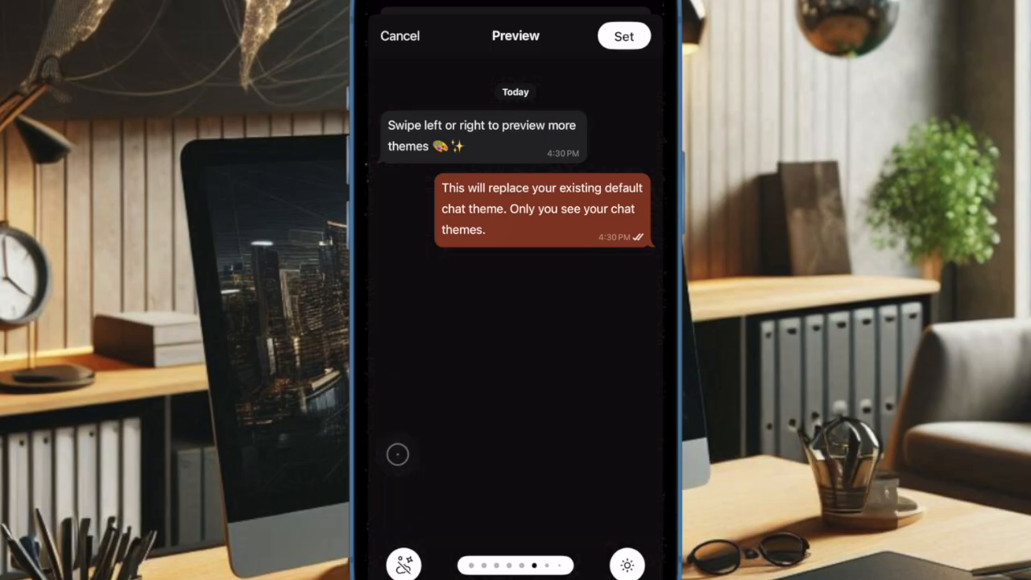
Leave WhatsApp's theme preview and search the App Store for 'whatsapp'.
left_click(626, 563)
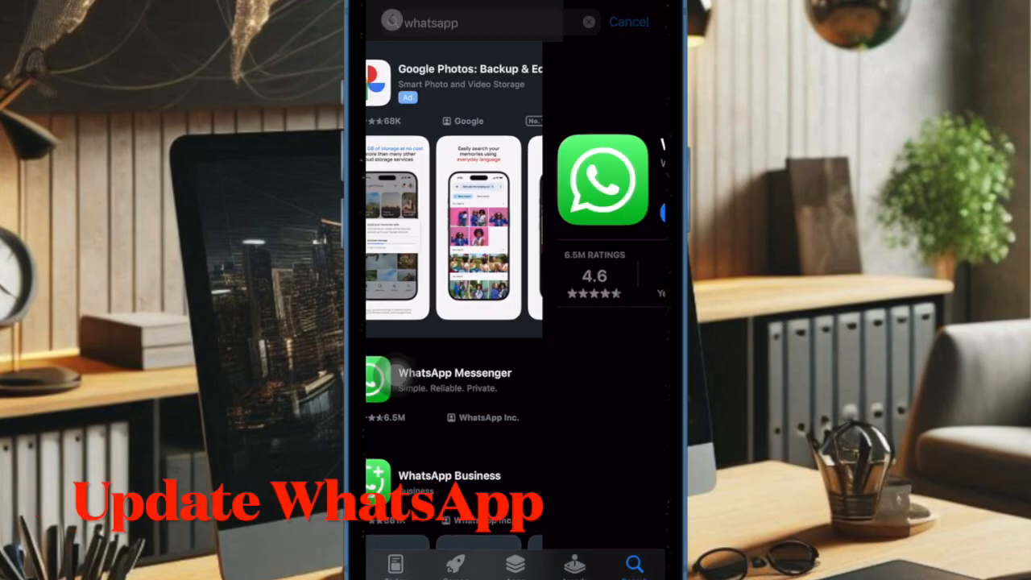
Open the WhatsApp Messenger listing to confirm version 25.8.74 is installed.
left_click(453, 379)
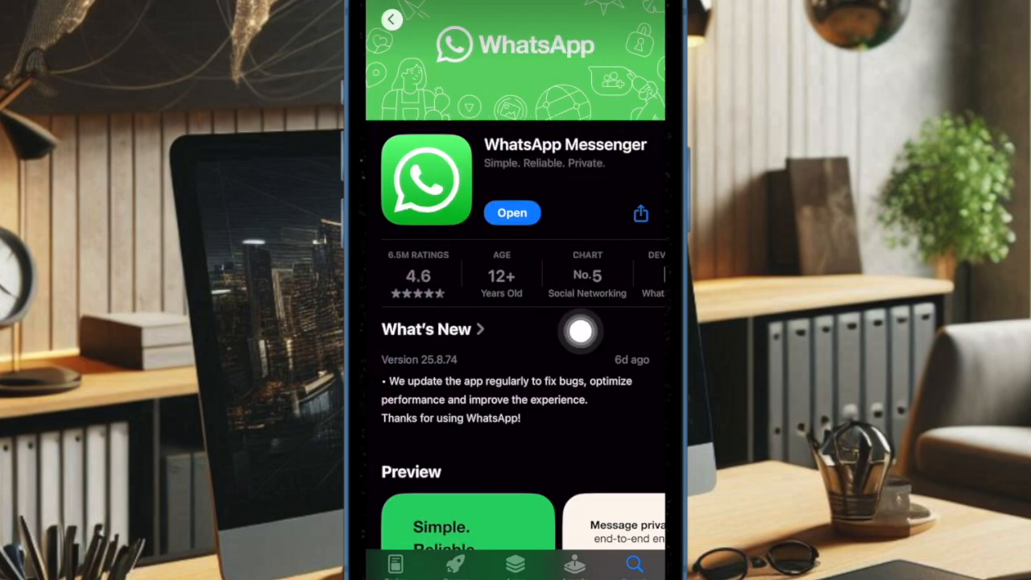
mouse_move(475, 322)
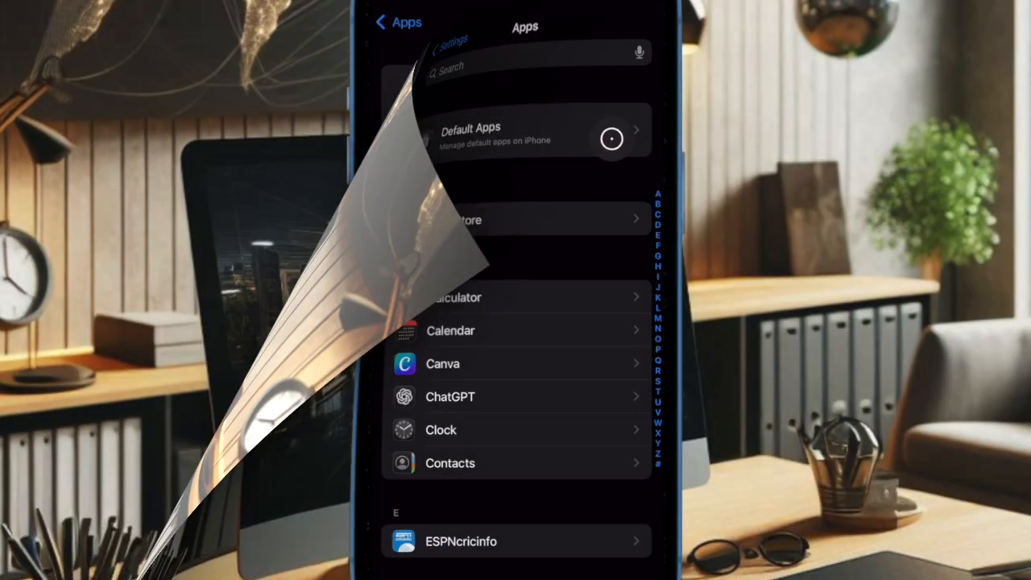
Choose WhatsApp under Default Apps > Messaging, then reach the Calling choices.
left_click(524, 133)
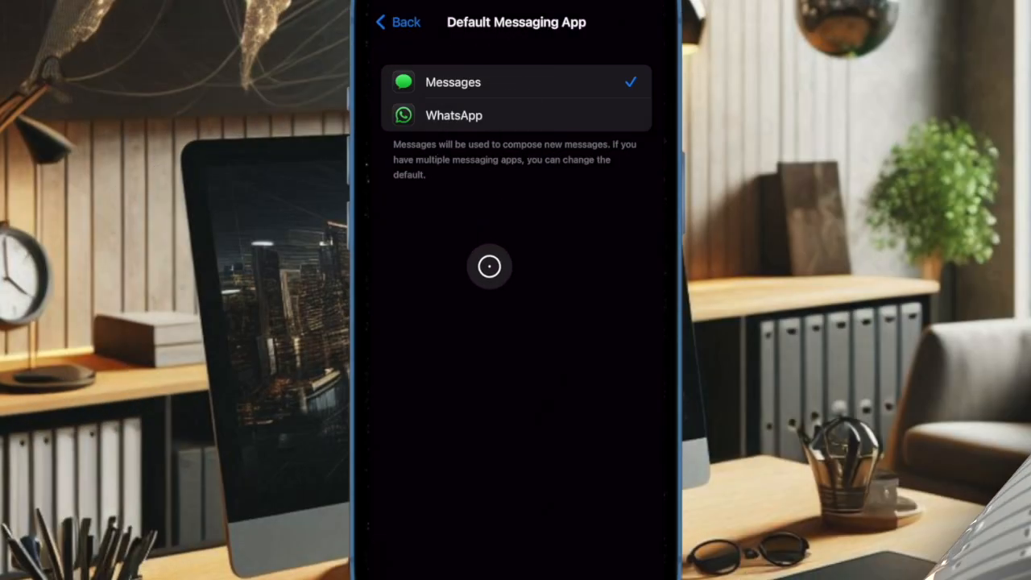
left_click(397, 21)
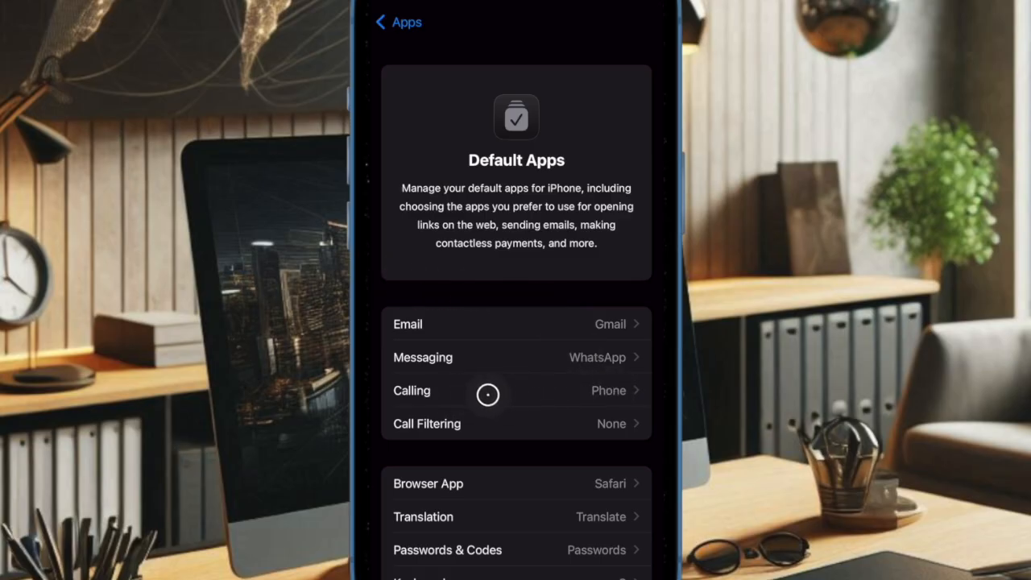
left_click(515, 391)
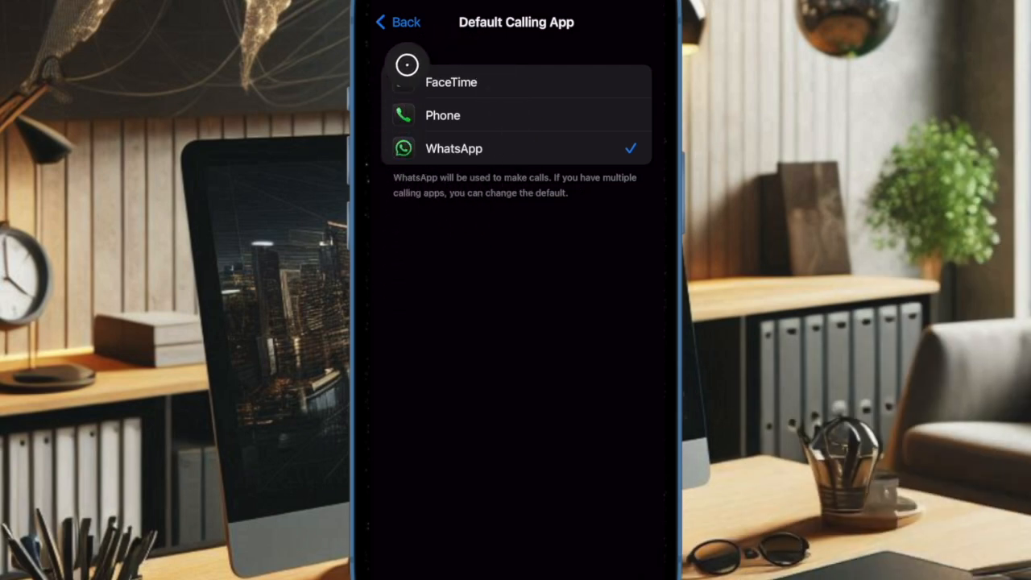
Select WhatsApp as the default calling app.
left_click(396, 22)
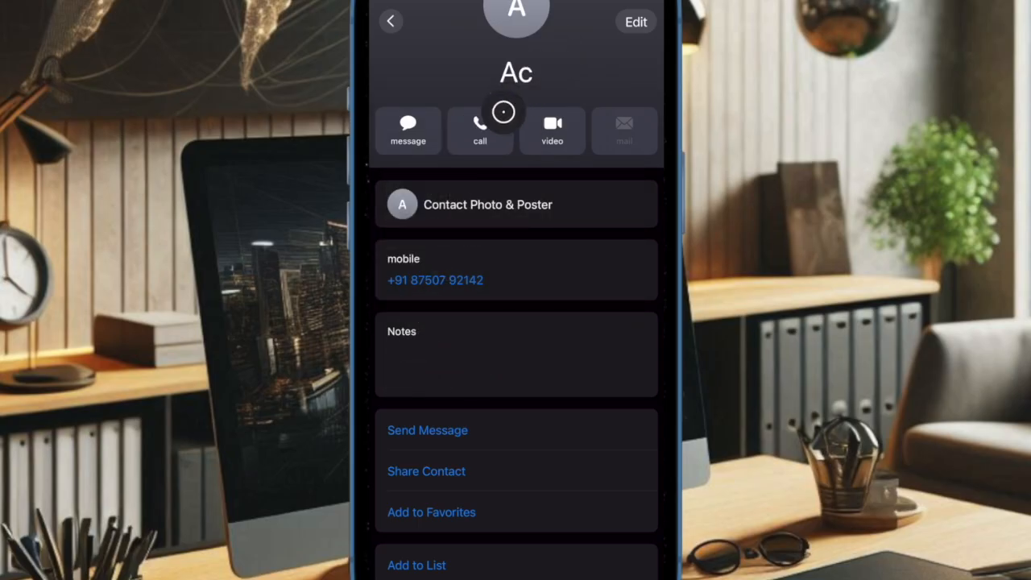
Start a call from the contact card, then swipe to WhatsApp's purple chat theme.
left_click(479, 128)
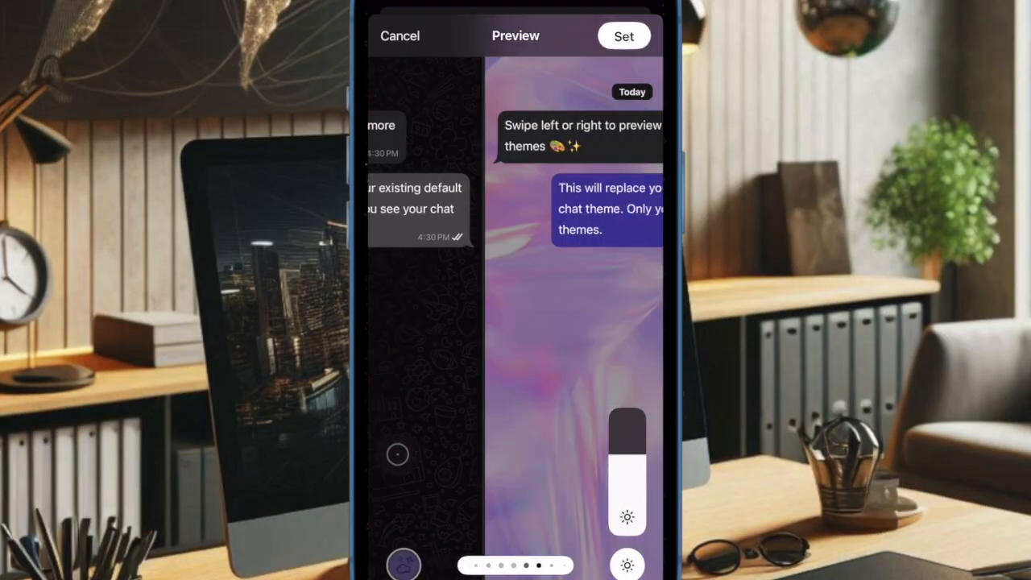
left_click_drag(564, 322, 403, 323)
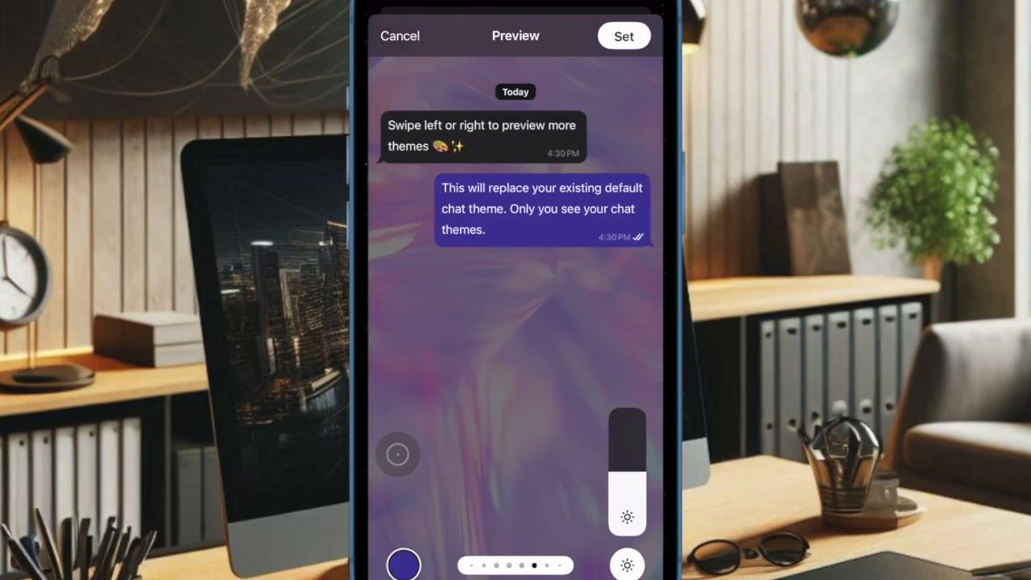